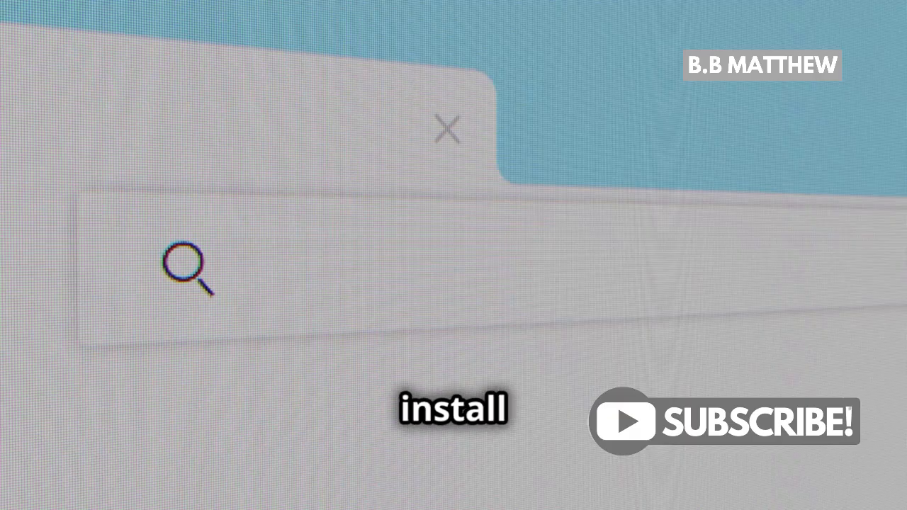
text(Distributed Cloud)
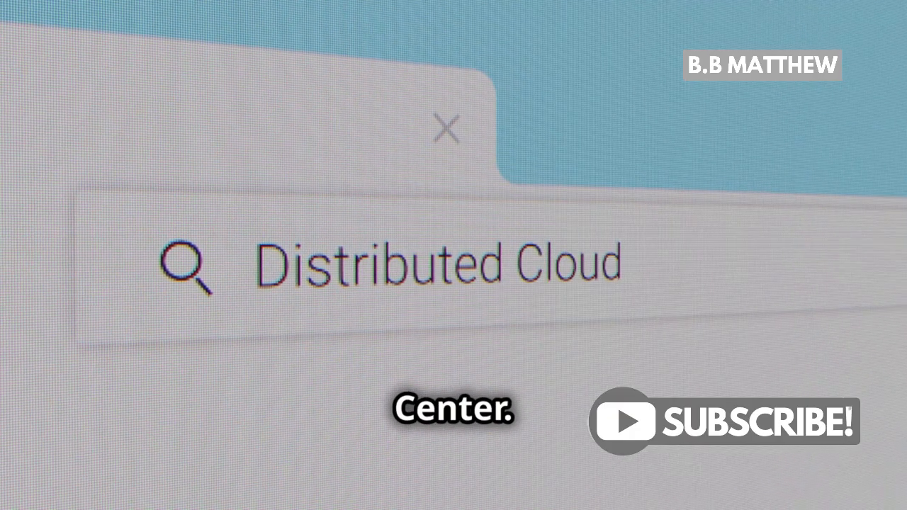